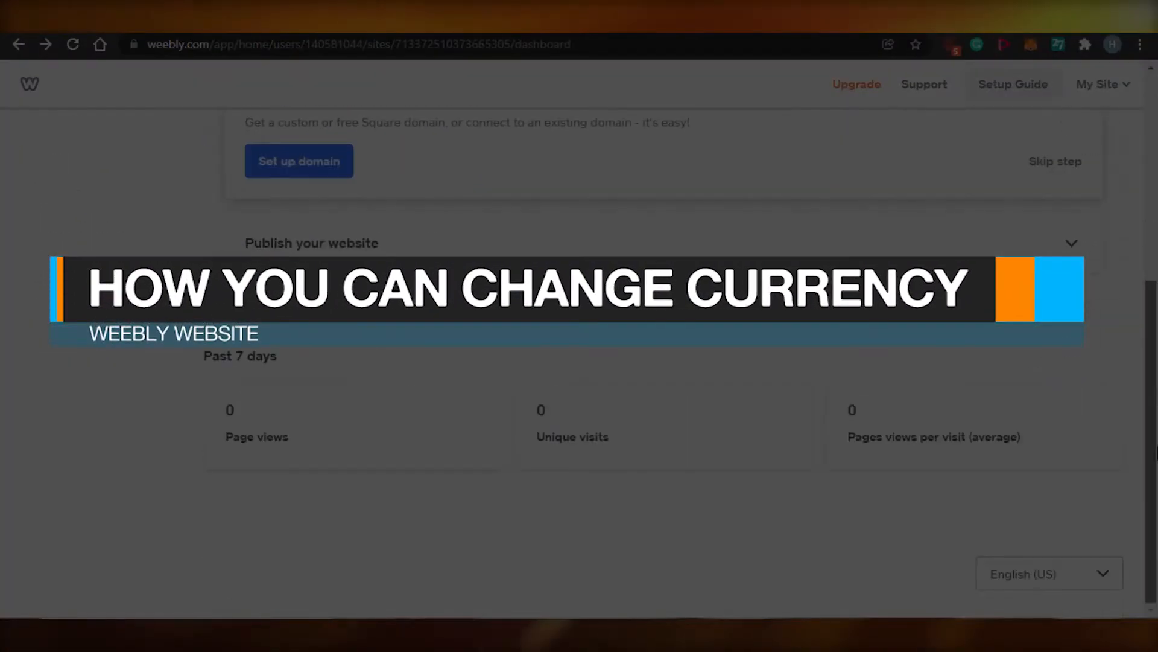
Reach the store Settings' Checkout page and bring up Change currency for U.S. Dollars - USD
scroll(up, 3)
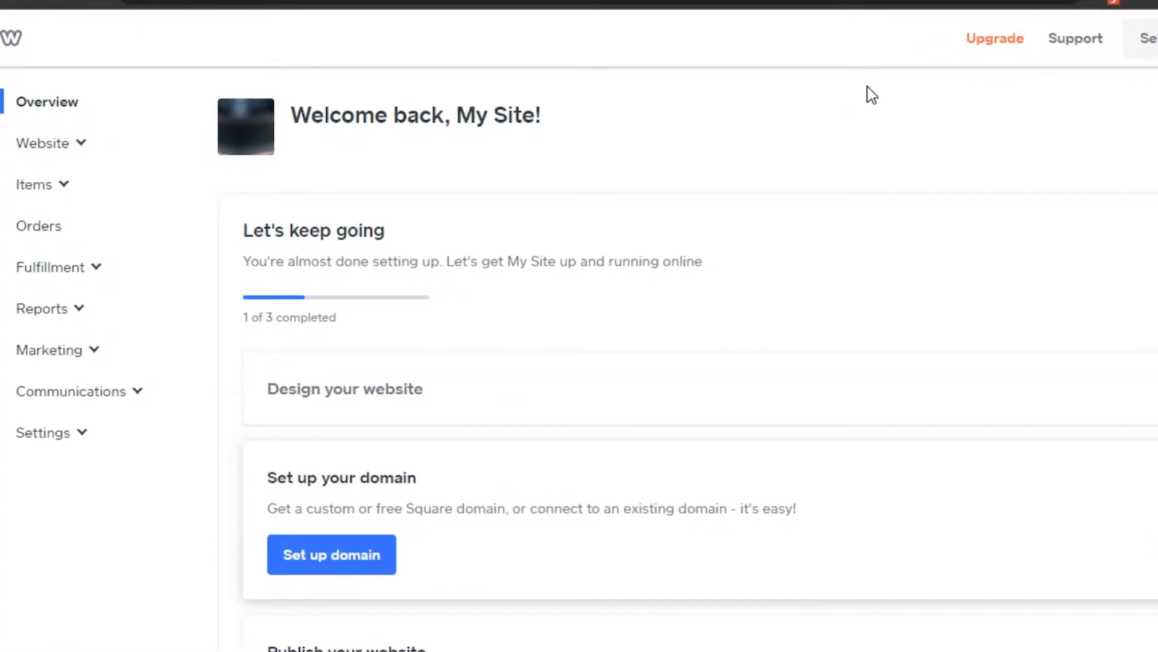
mouse_move(114, 235)
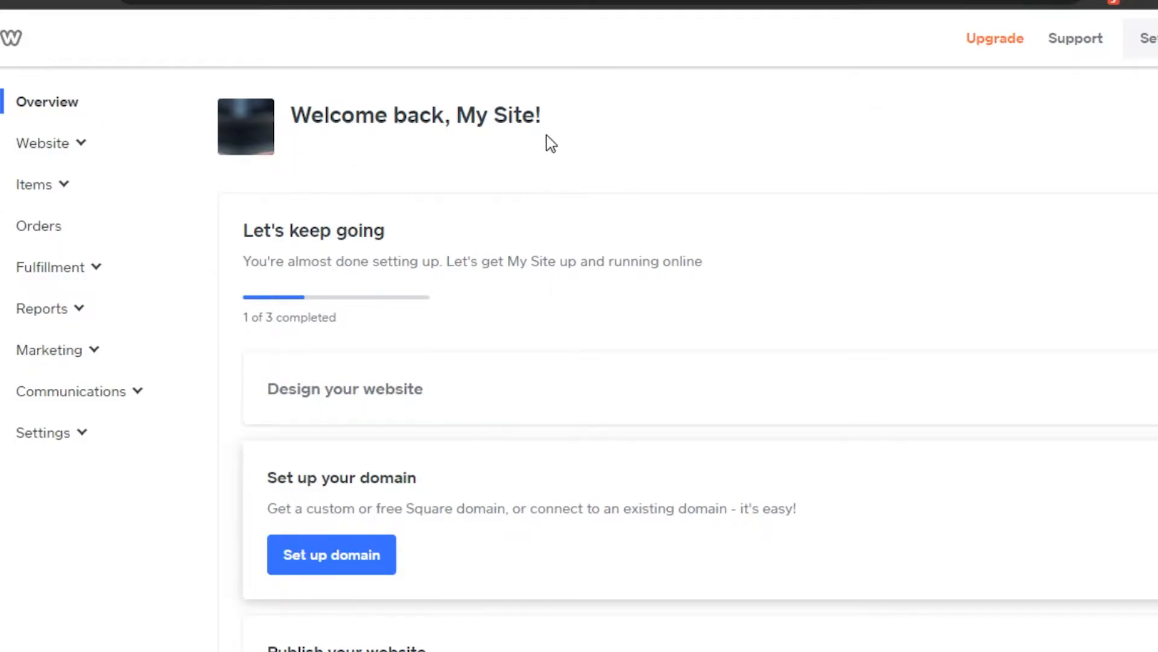
scroll(down, 3)
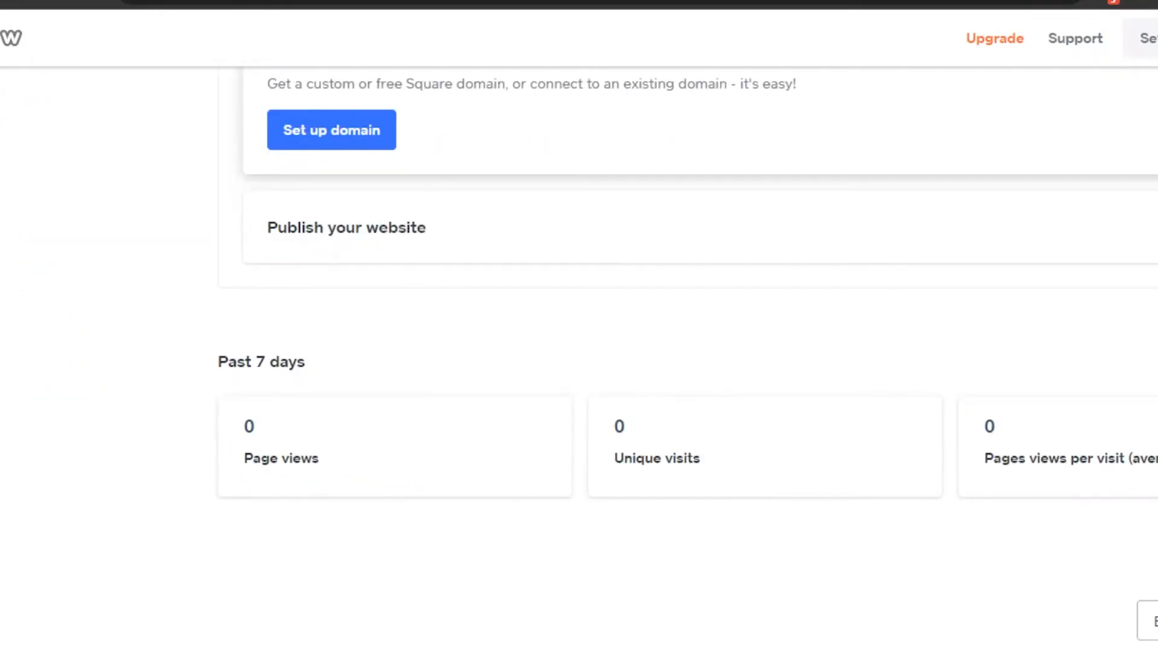
scroll(up, 3)
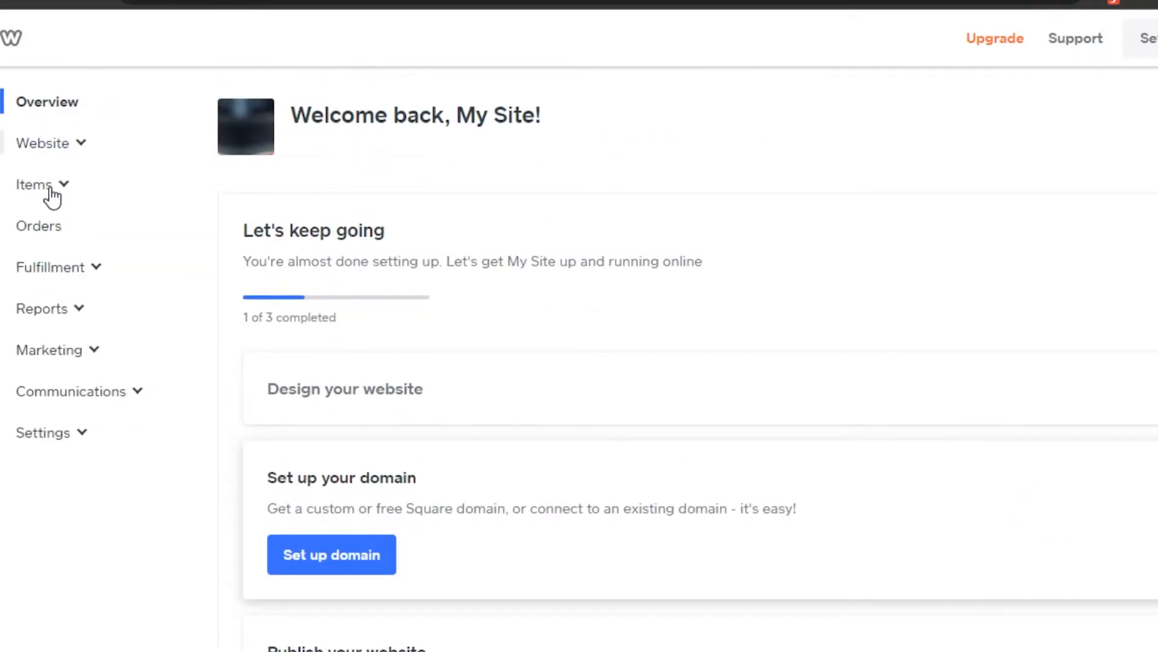
mouse_move(44, 431)
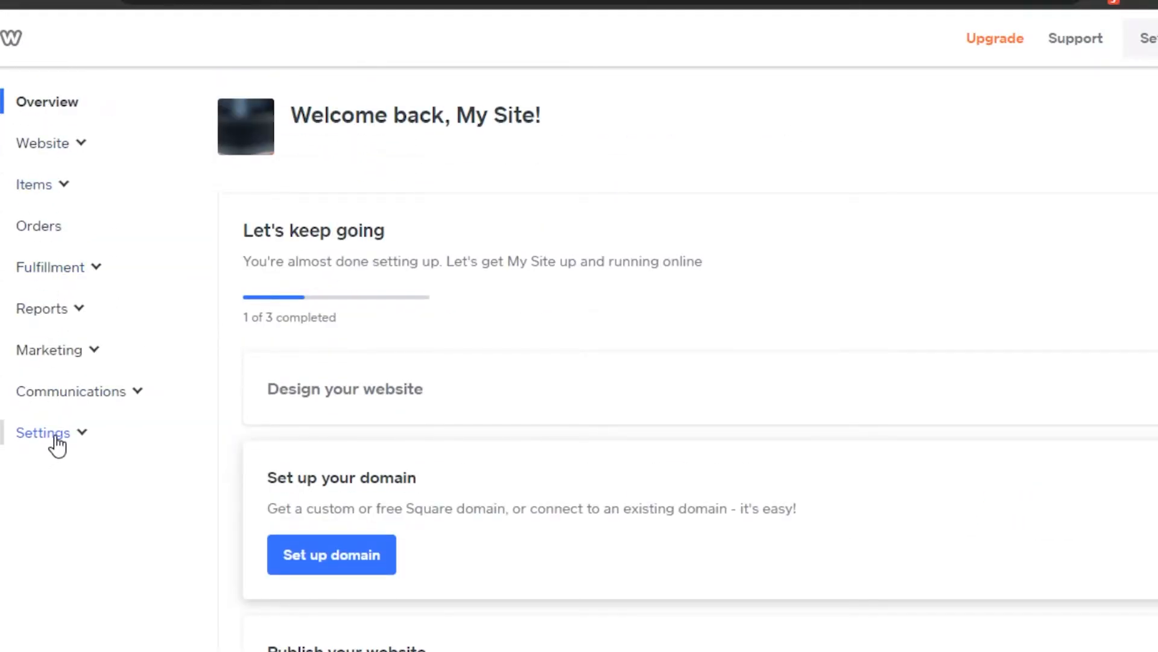
click(43, 432)
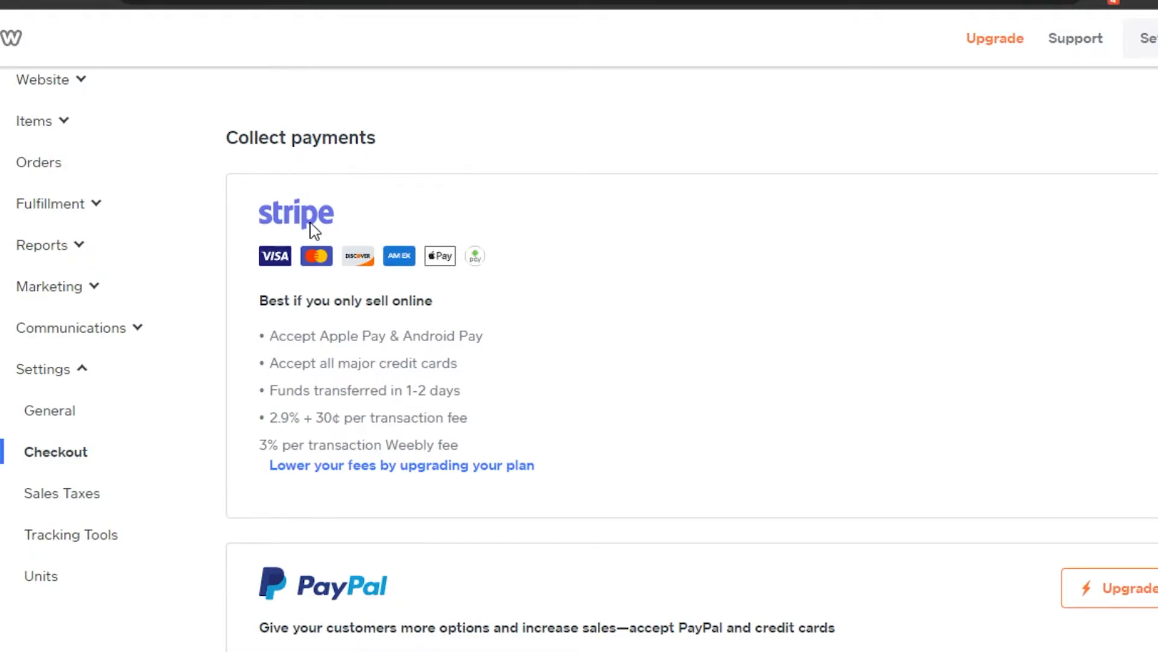
mouse_move(542, 256)
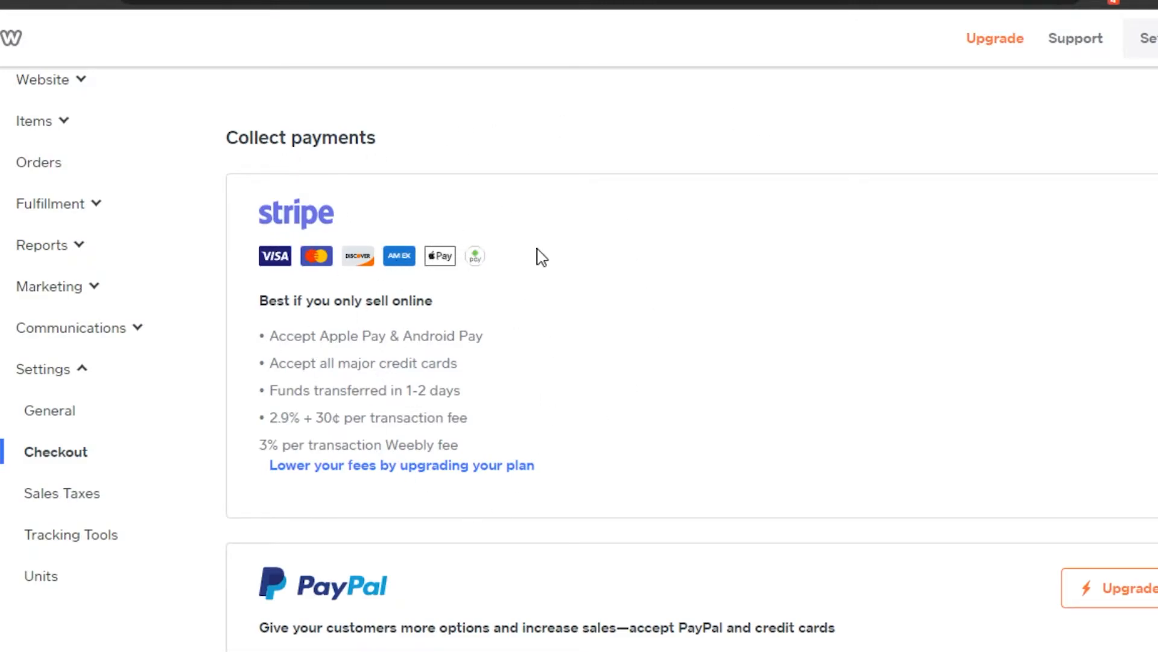
scroll(down, 3)
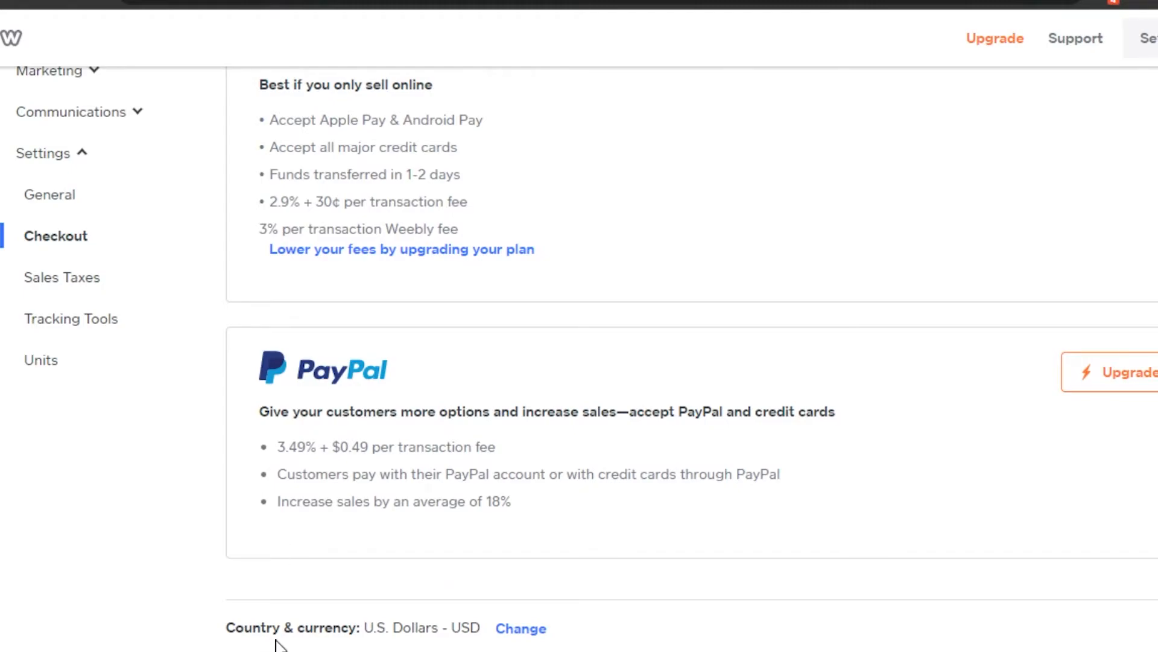
mouse_move(368, 644)
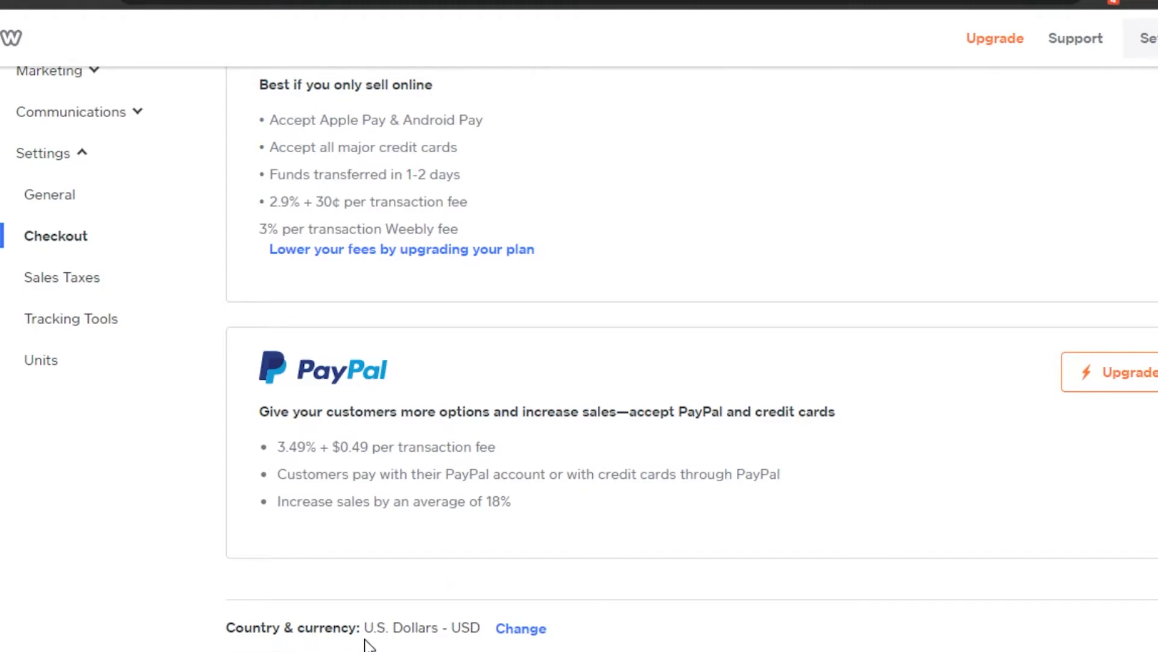
mouse_move(521, 628)
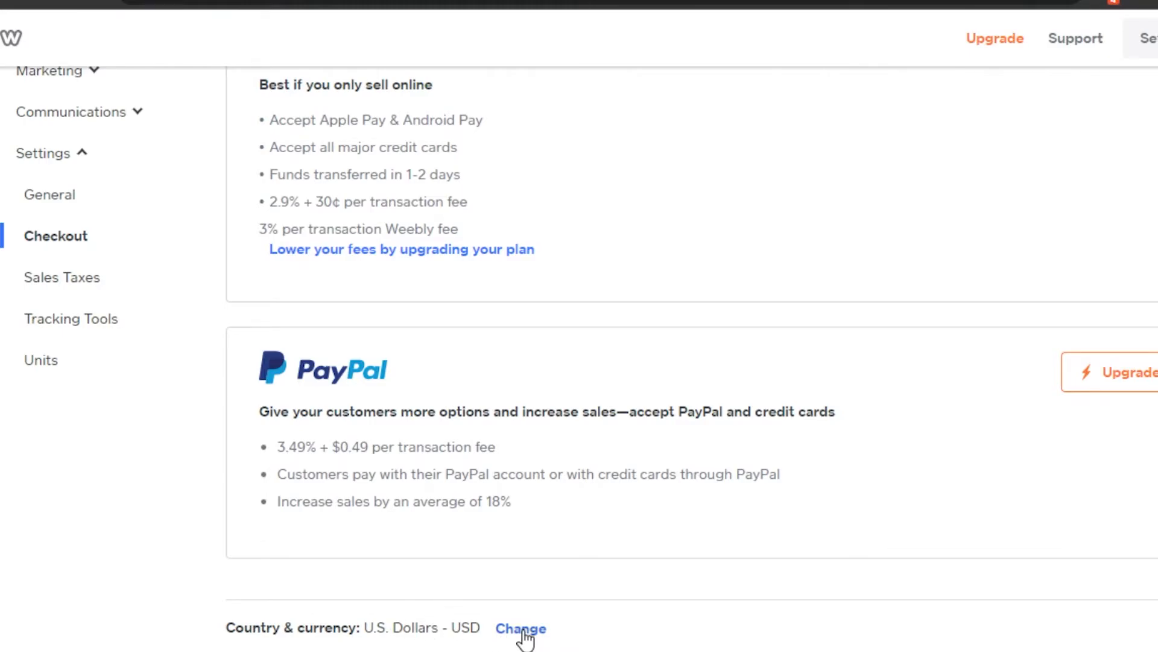
click(520, 628)
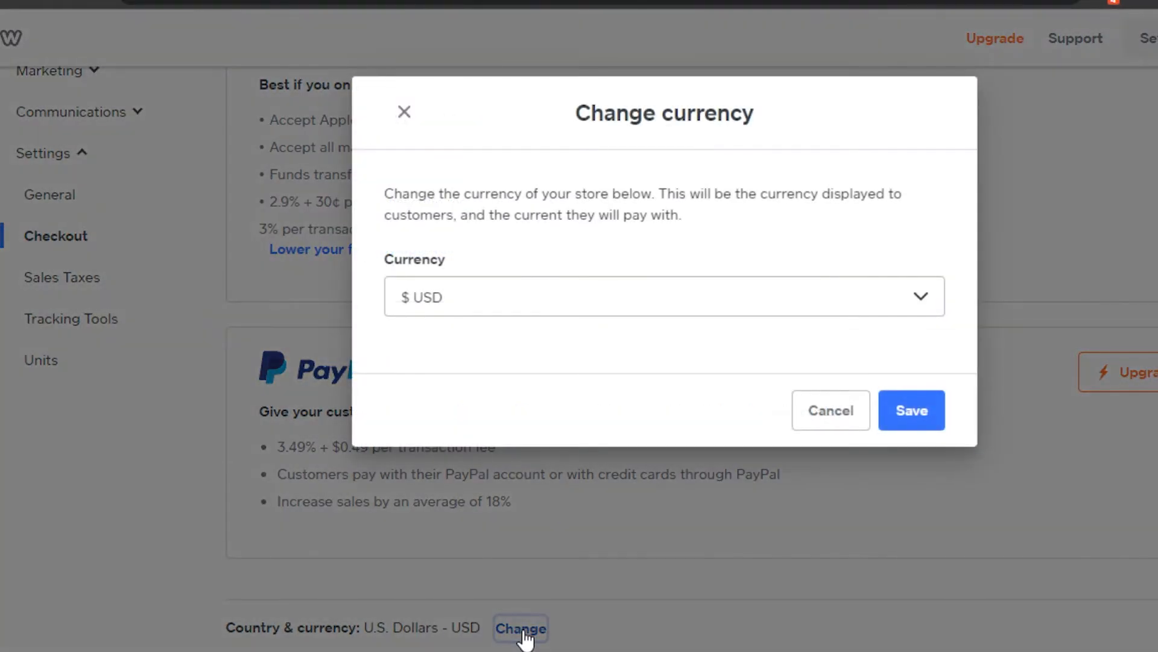
Browse the currency list, keep $ USD as the store currency, and save it
click(662, 297)
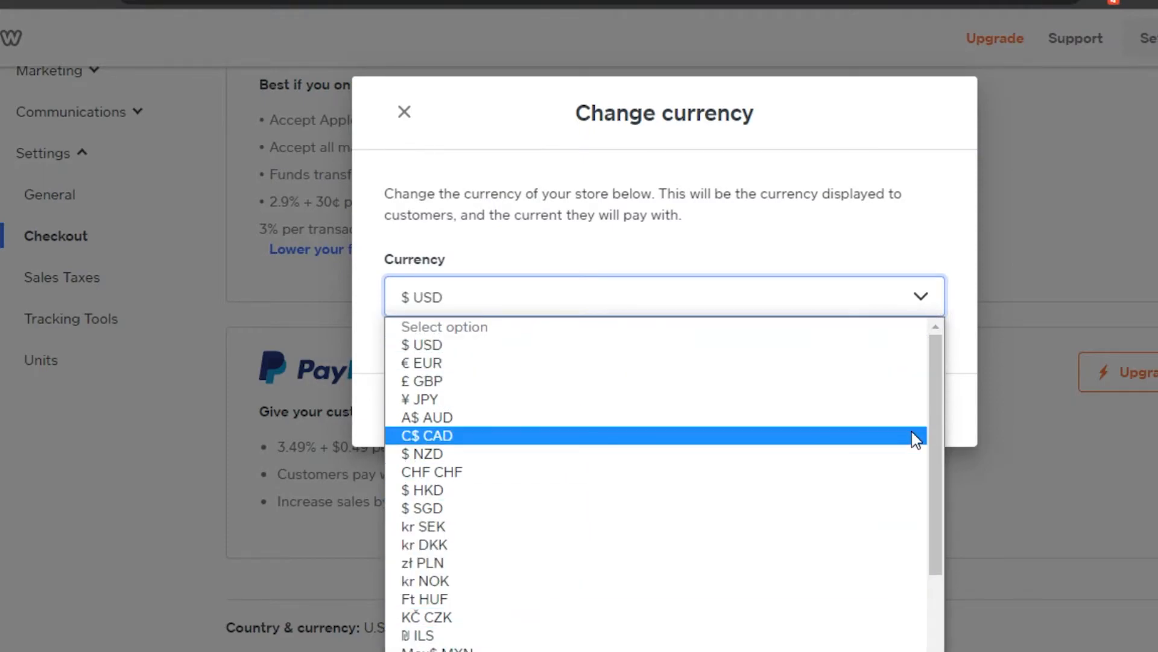
scroll(down, 3)
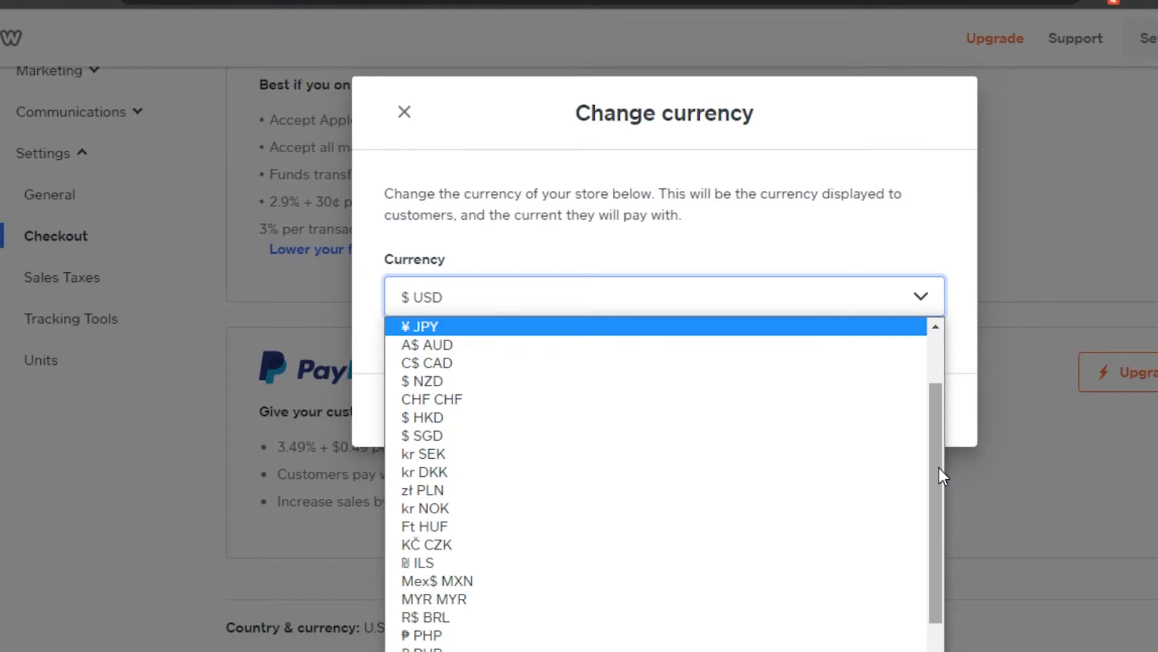
scroll(down, 3)
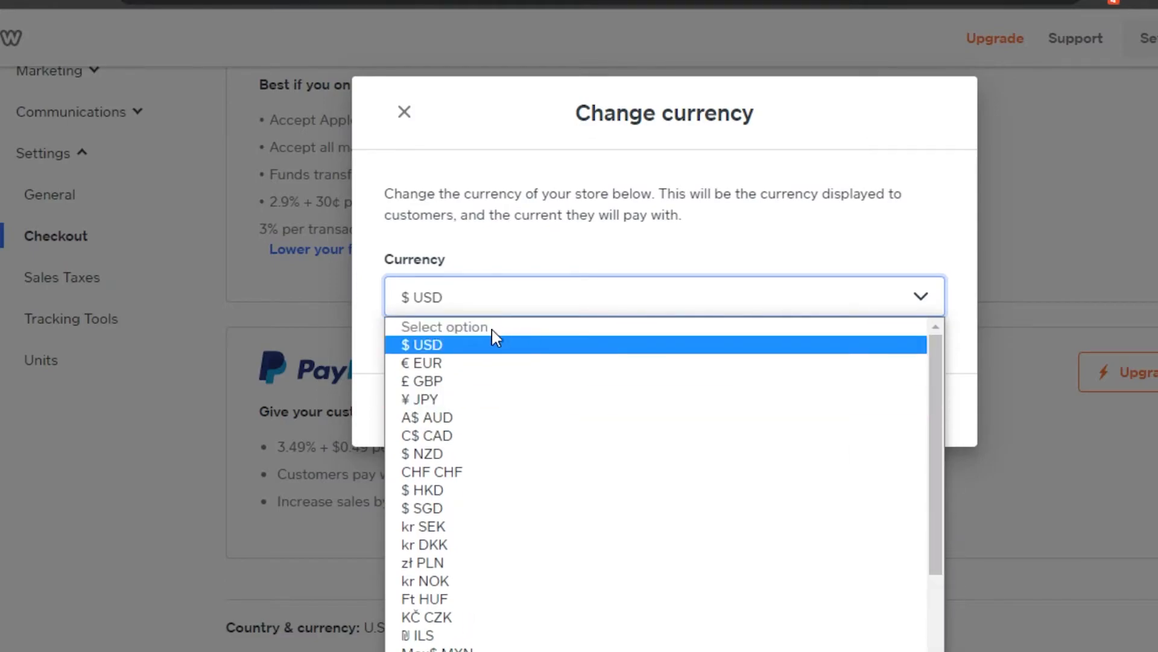
mouse_move(462, 509)
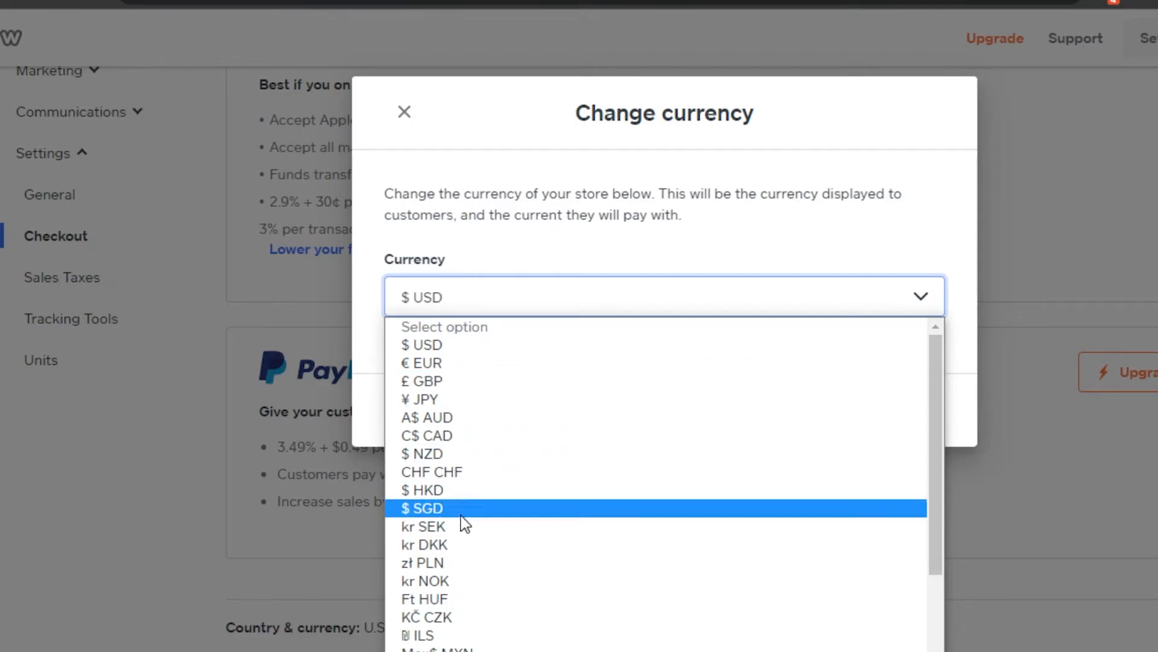
mouse_move(916, 490)
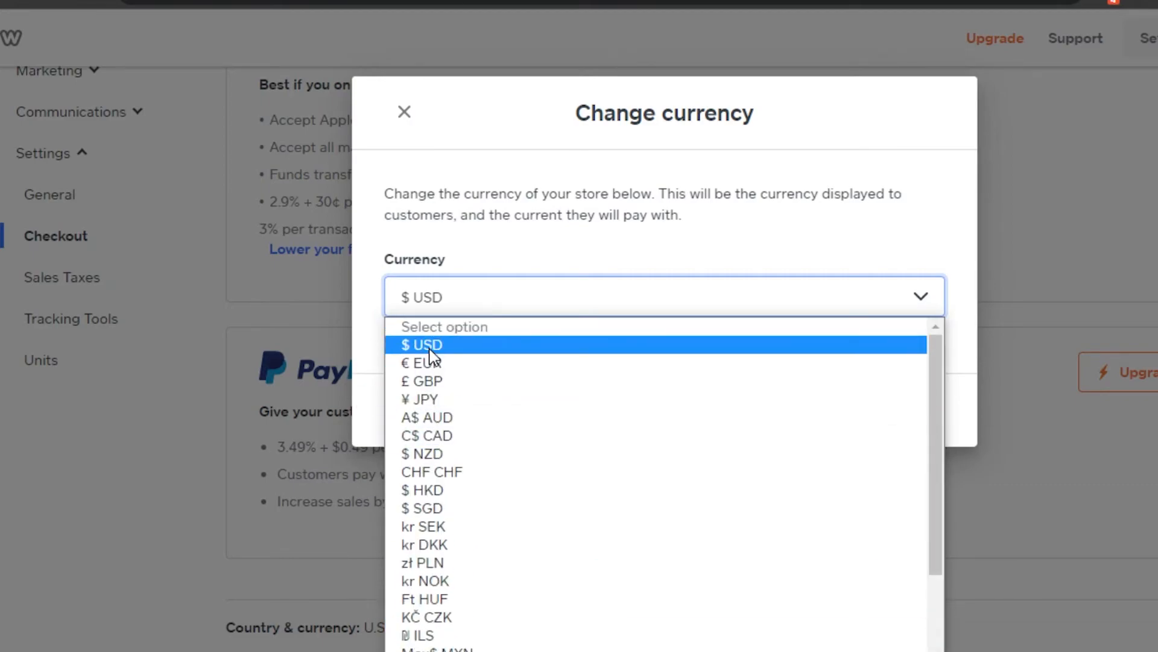
click(420, 344)
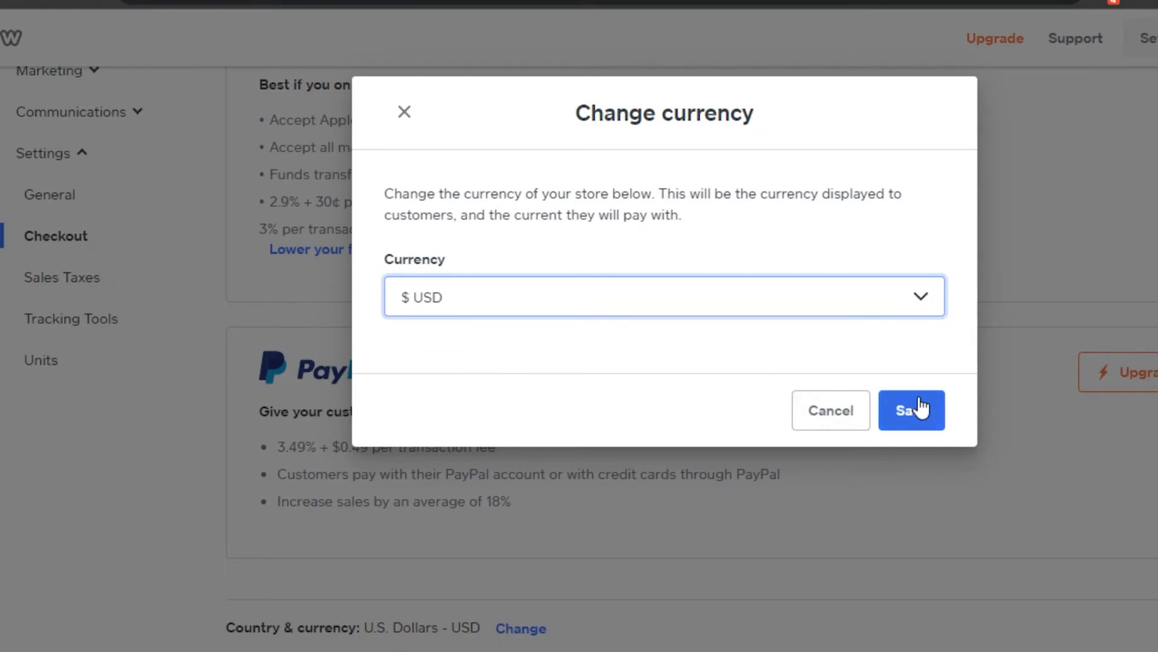
click(911, 411)
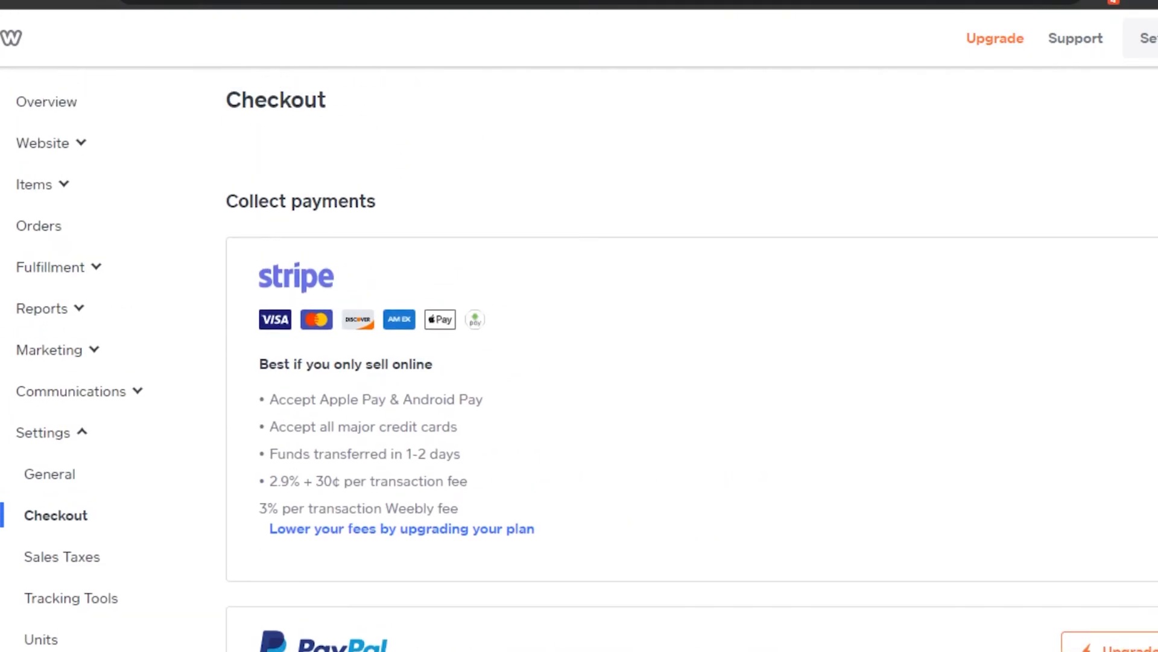
scroll(down, 3)
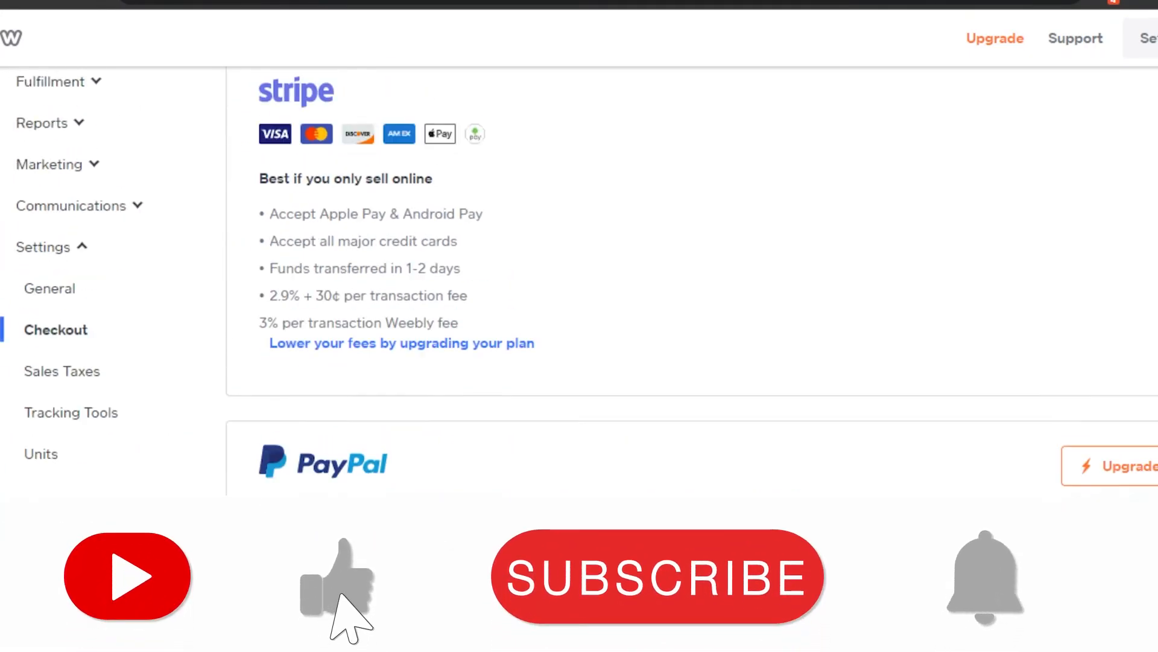
scroll(down, 3)
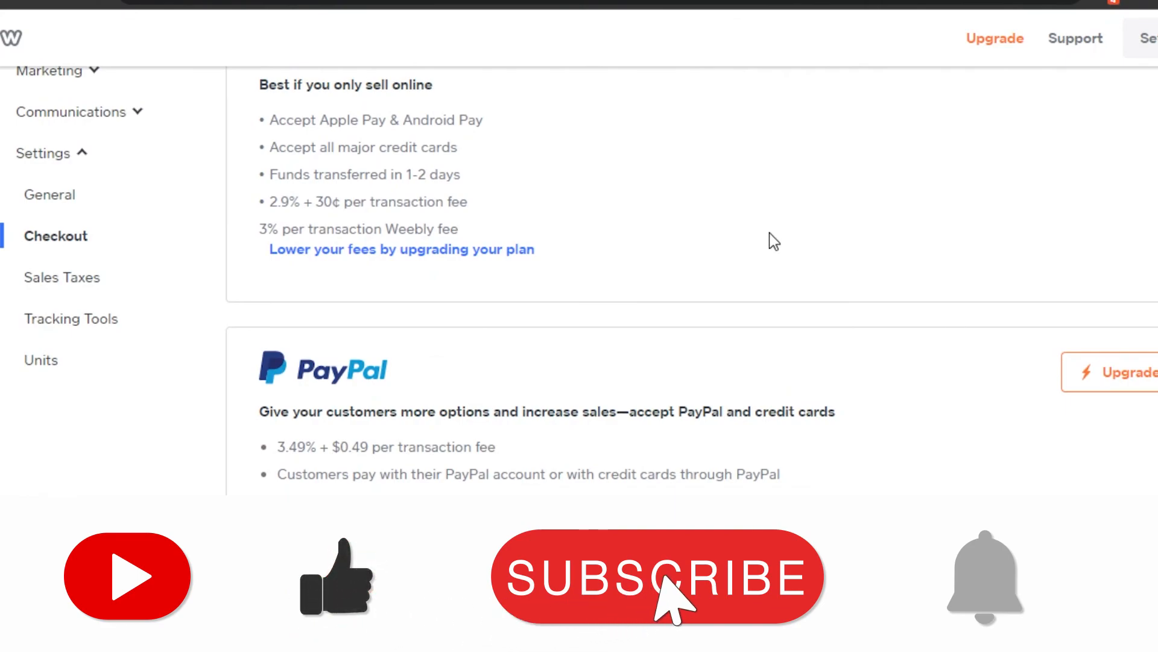